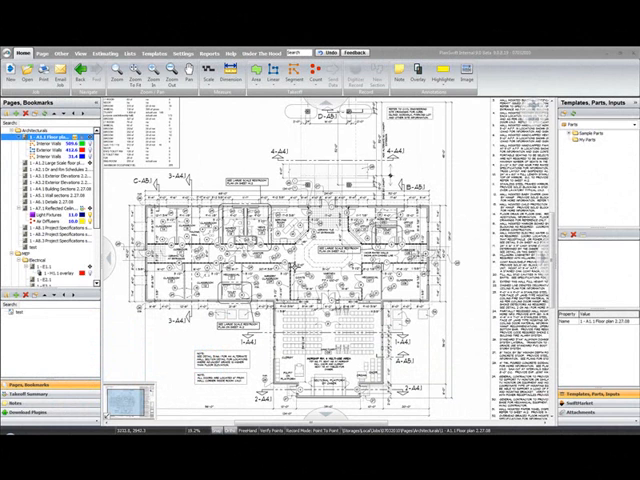
mouse_move(296, 266)
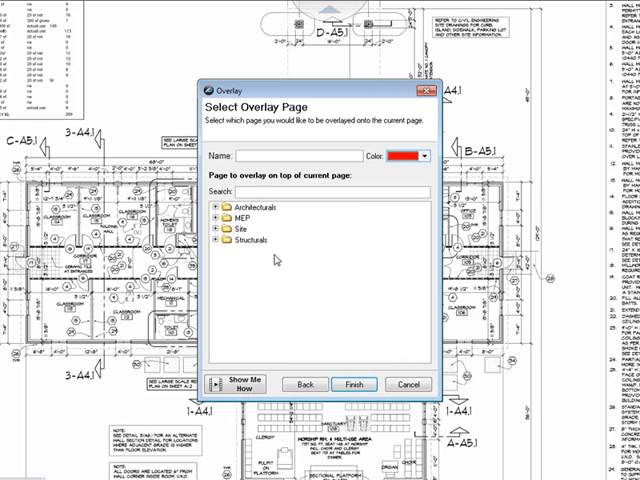
mouse_move(278, 263)
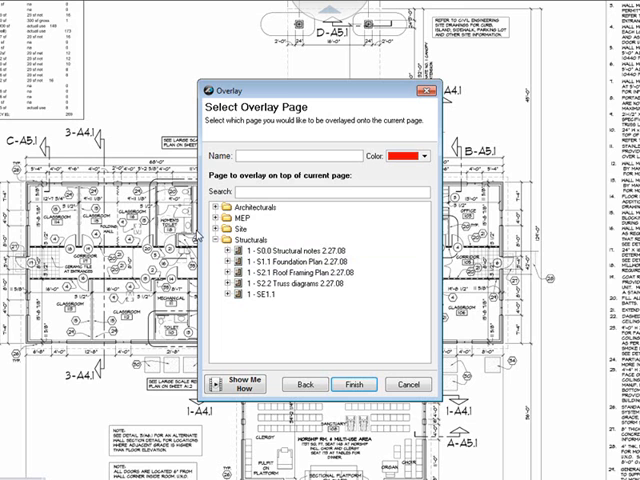
Overlay page 1 - S2.1 Roof Framing Plan 2.27.08 in red and finish
click(320, 274)
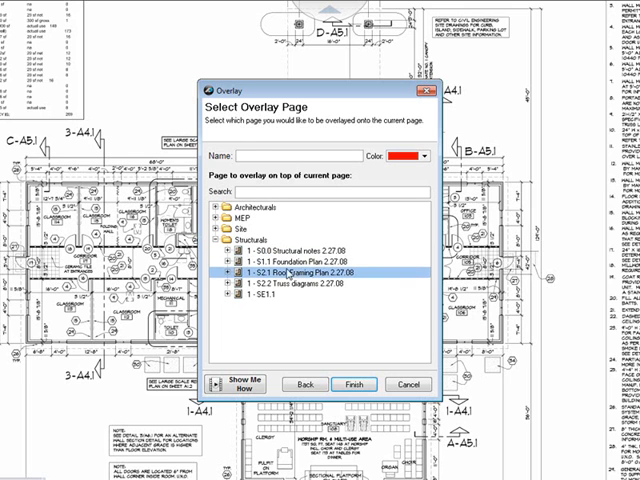
click(290, 273)
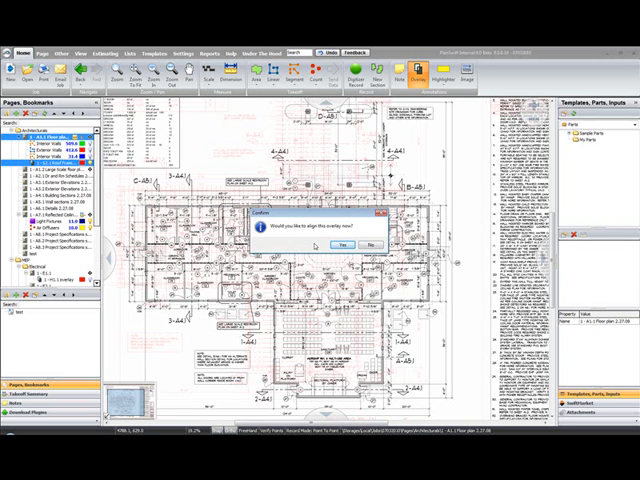
Accept the prompt to align the roof framing overlay now
click(342, 245)
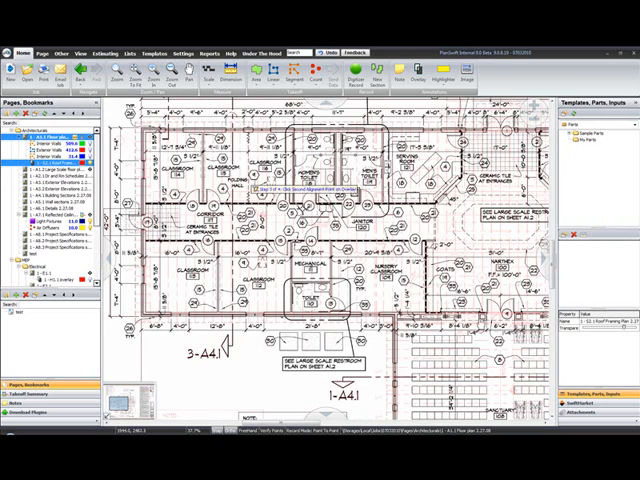
Zoom in toward the corner near Mechanical 107 for the second alignment point
scroll(down, 3)
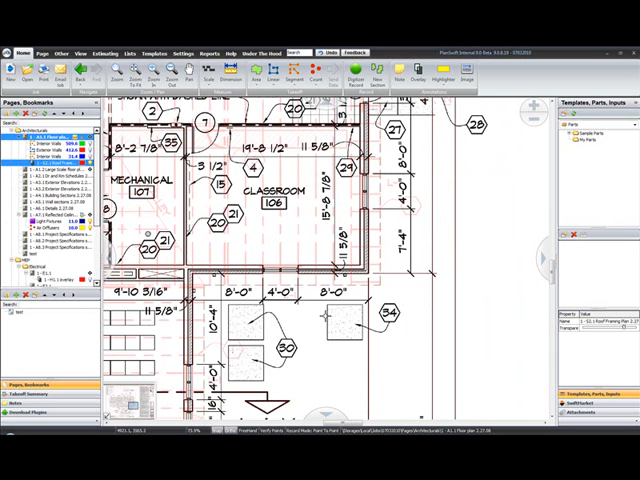
mouse_move(325, 315)
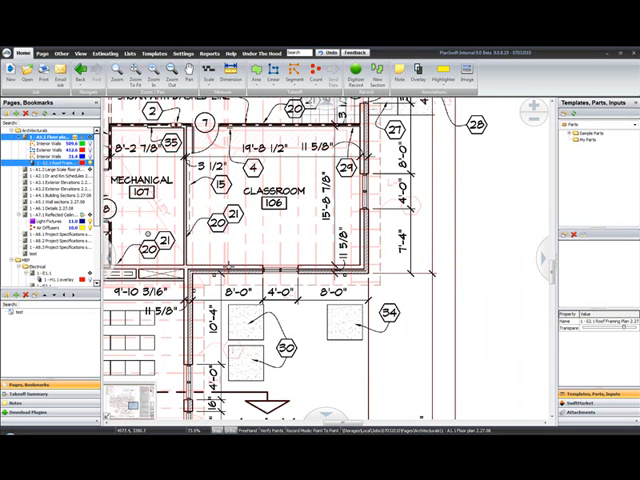